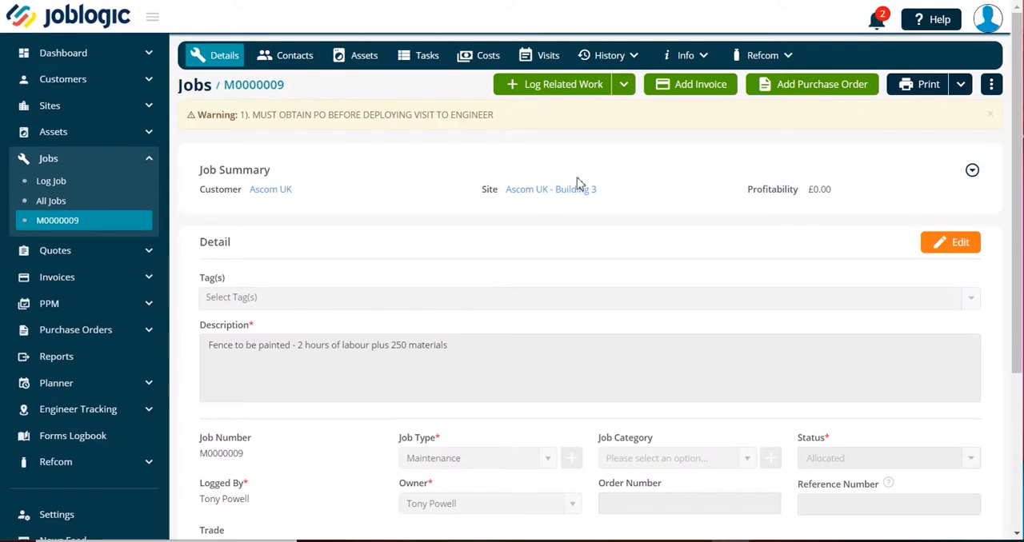
mouse_move(488, 248)
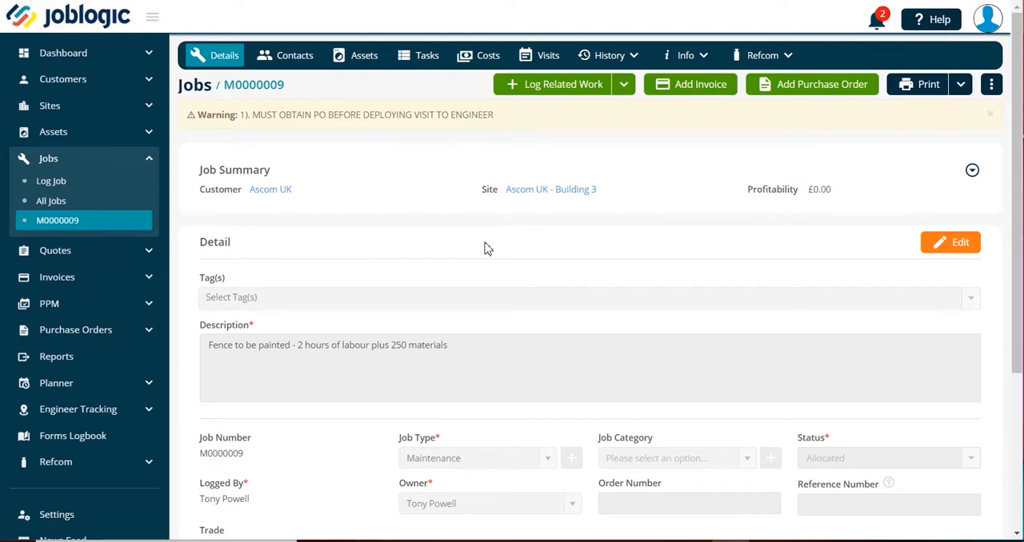
mouse_move(428, 66)
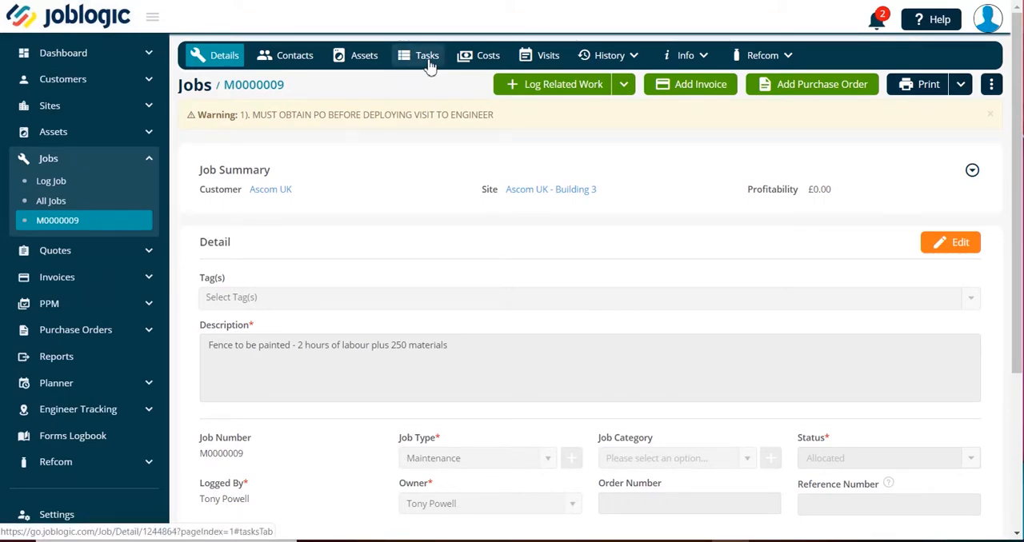
Show the Tasks list for job M0000009, currently empty
click(427, 55)
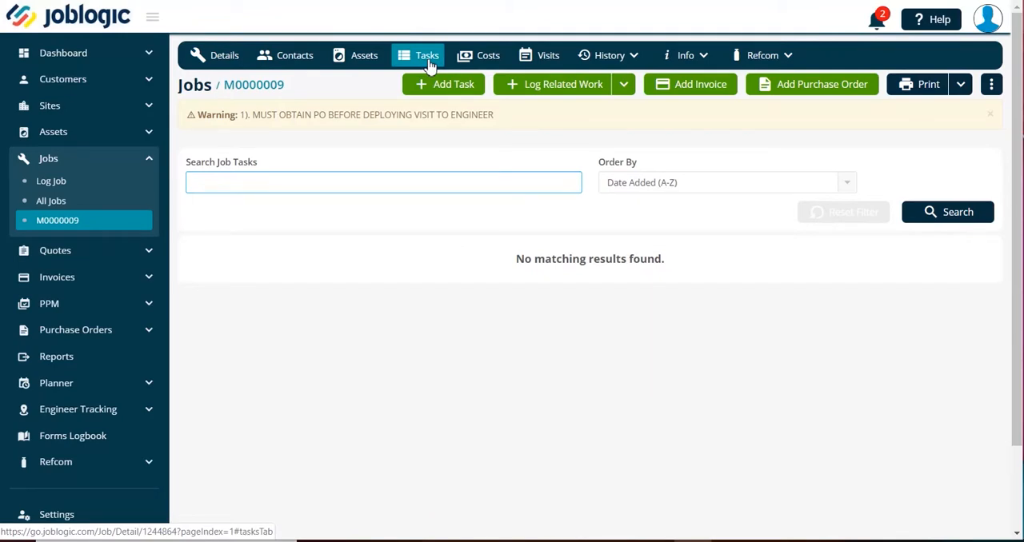
mouse_move(467, 221)
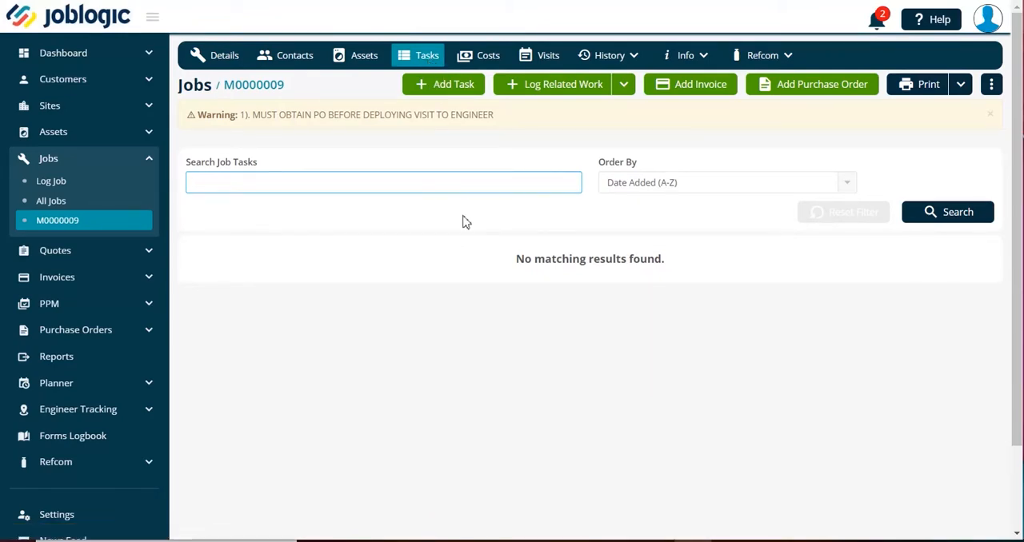
mouse_move(467, 461)
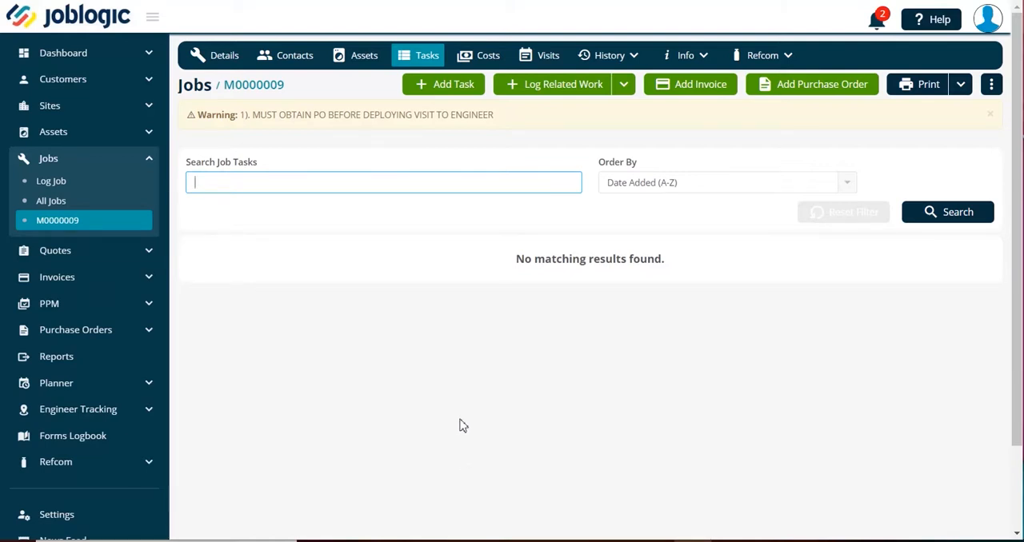
mouse_move(707, 190)
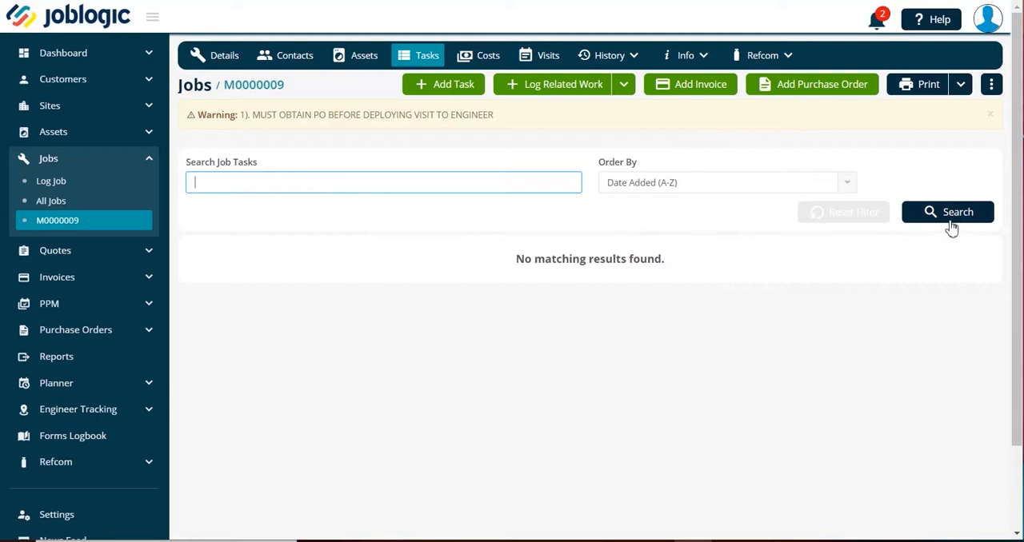
mouse_move(614, 70)
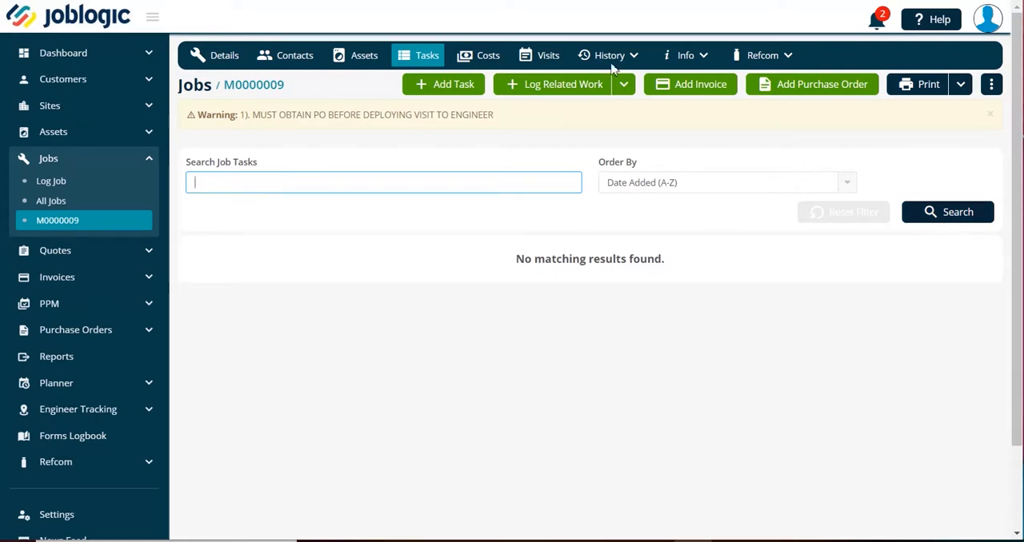
mouse_move(448, 90)
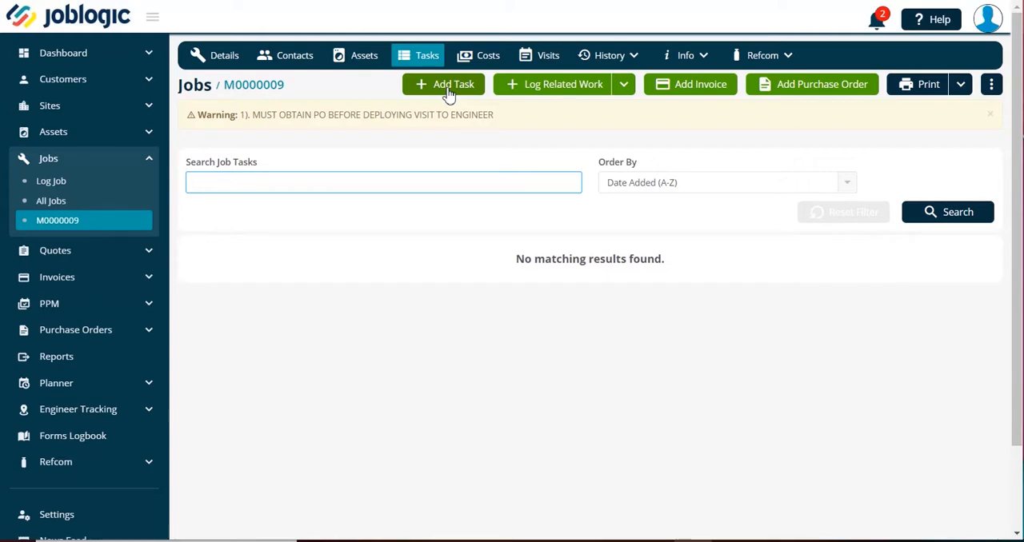
Add a 'change batteries' task with summary 'swap out' and save it to the job
click(452, 83)
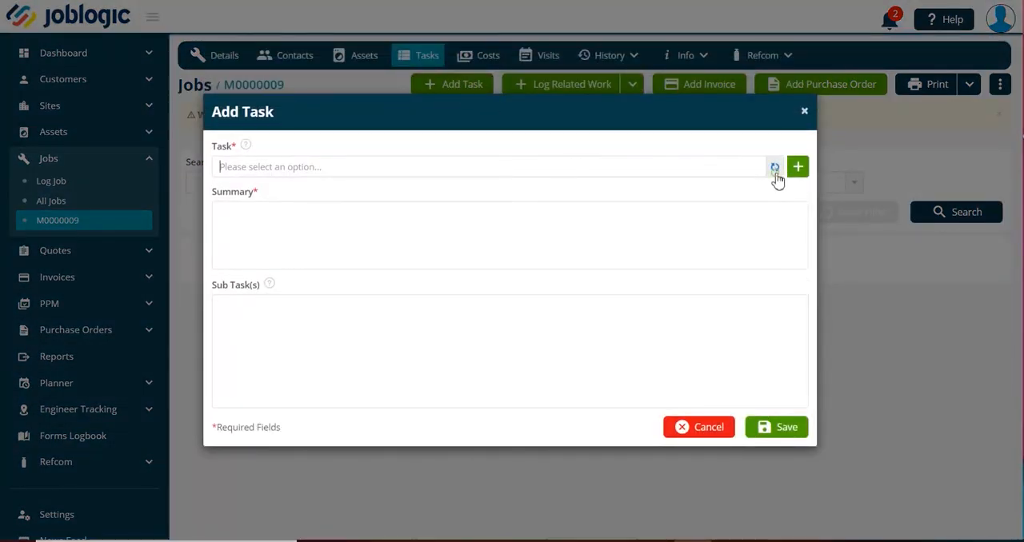
click(490, 166)
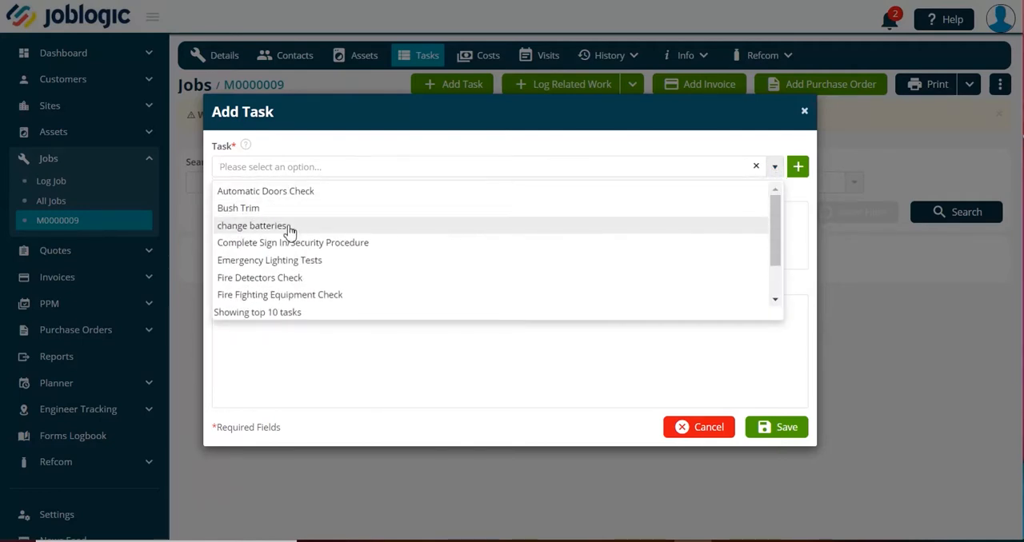
click(253, 226)
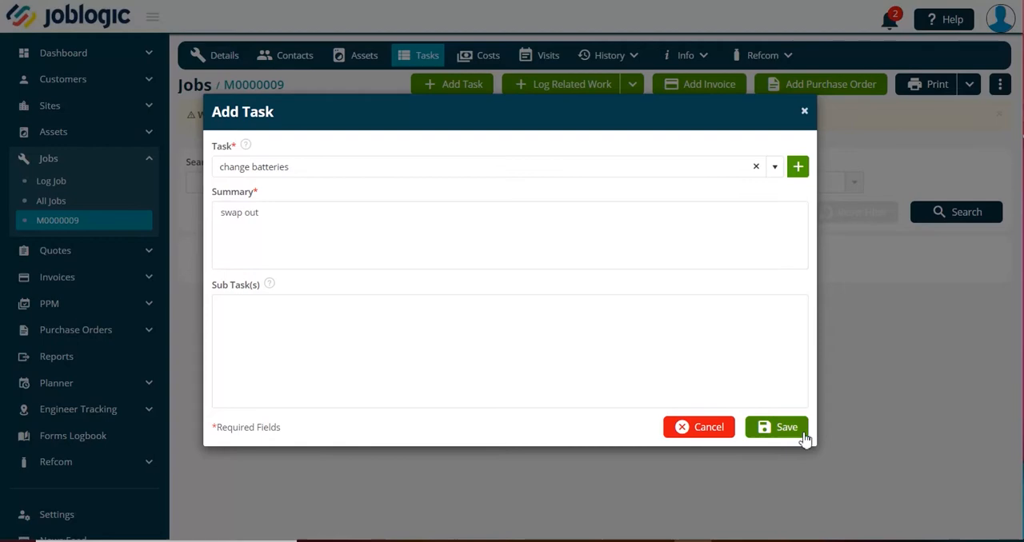
click(776, 426)
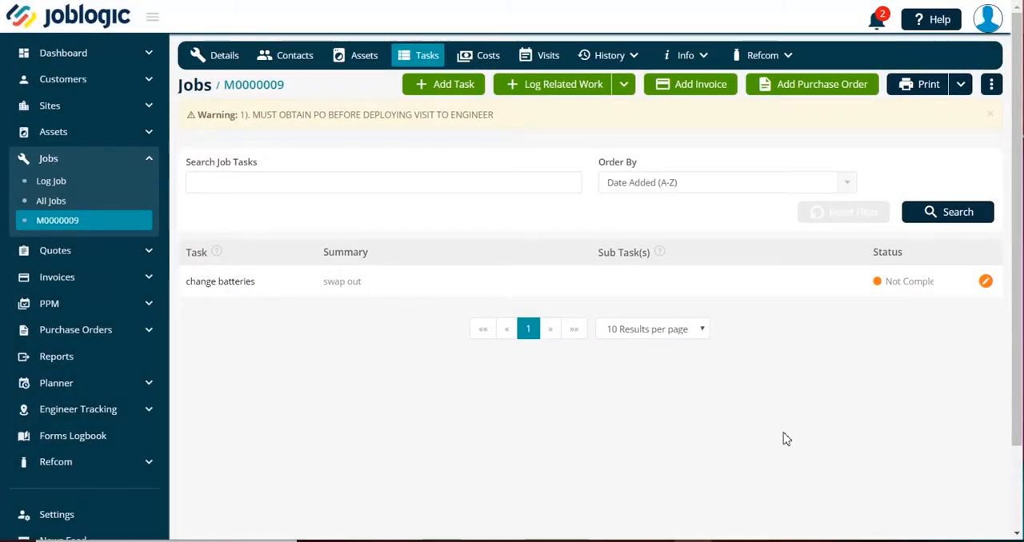
mouse_move(739, 326)
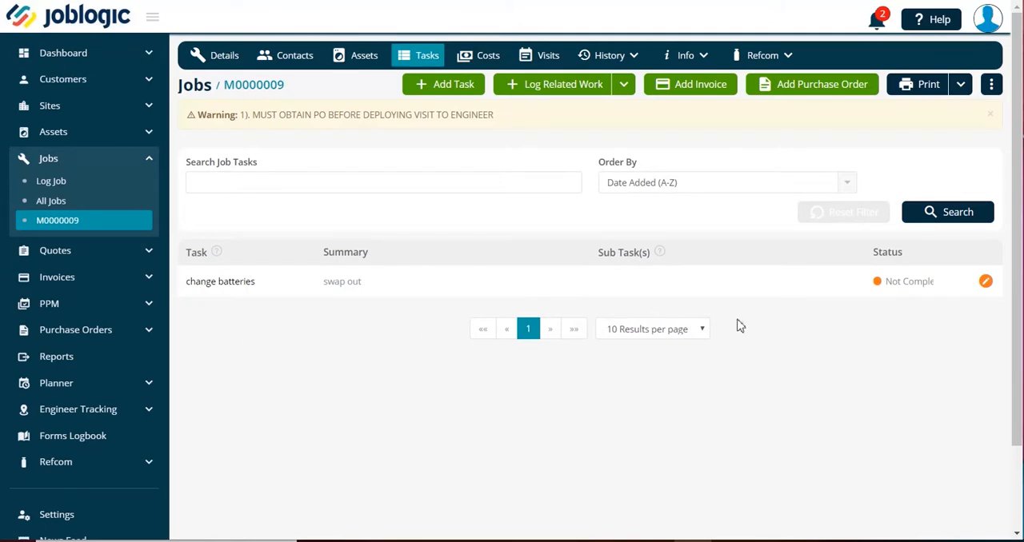
mouse_move(713, 200)
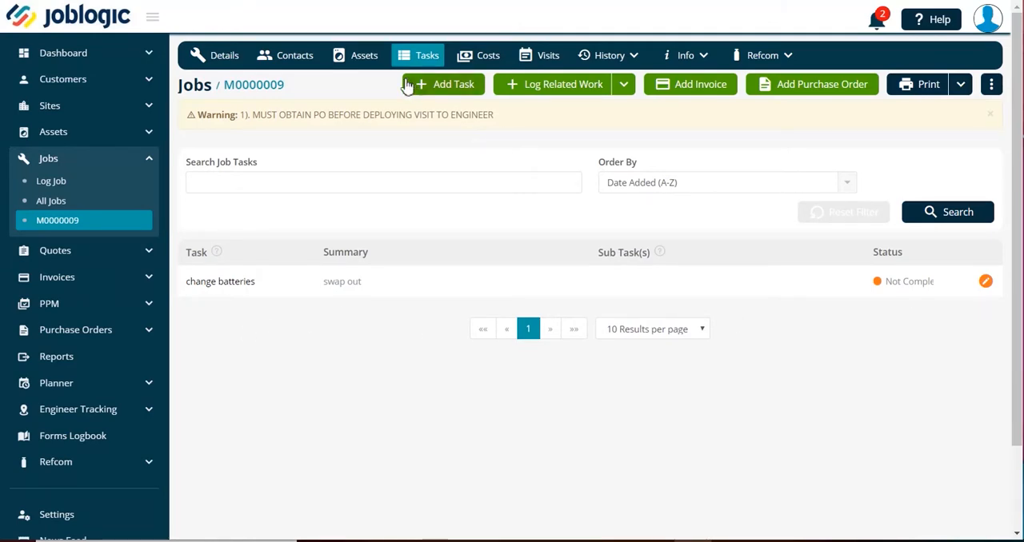
click(365, 54)
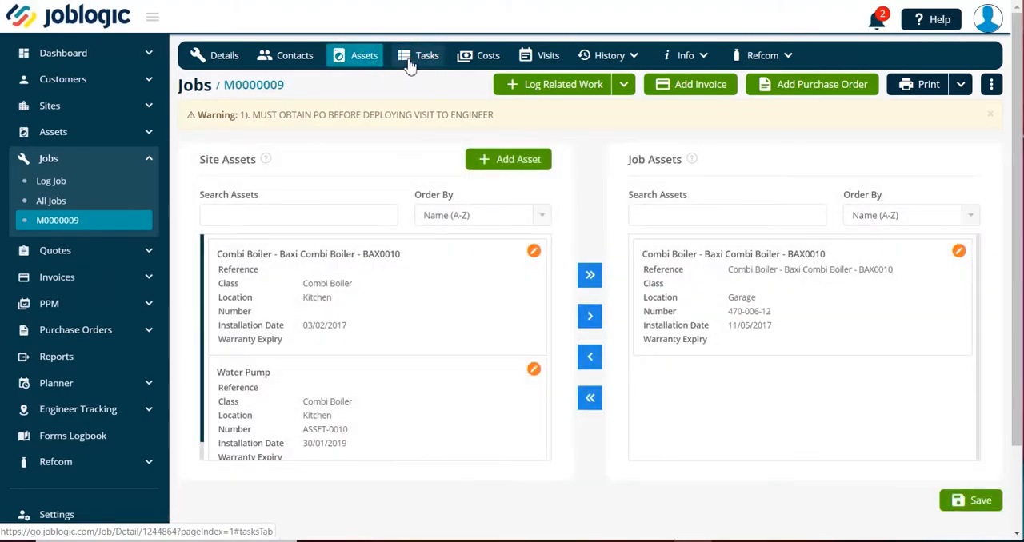
Start another task and bring up the Create Task form for a new task type
click(425, 54)
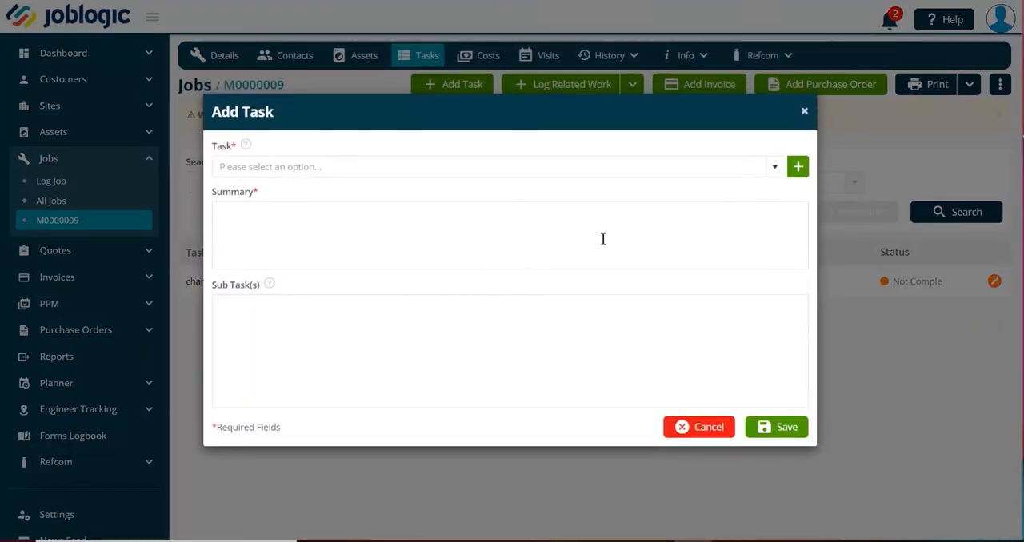
click(796, 166)
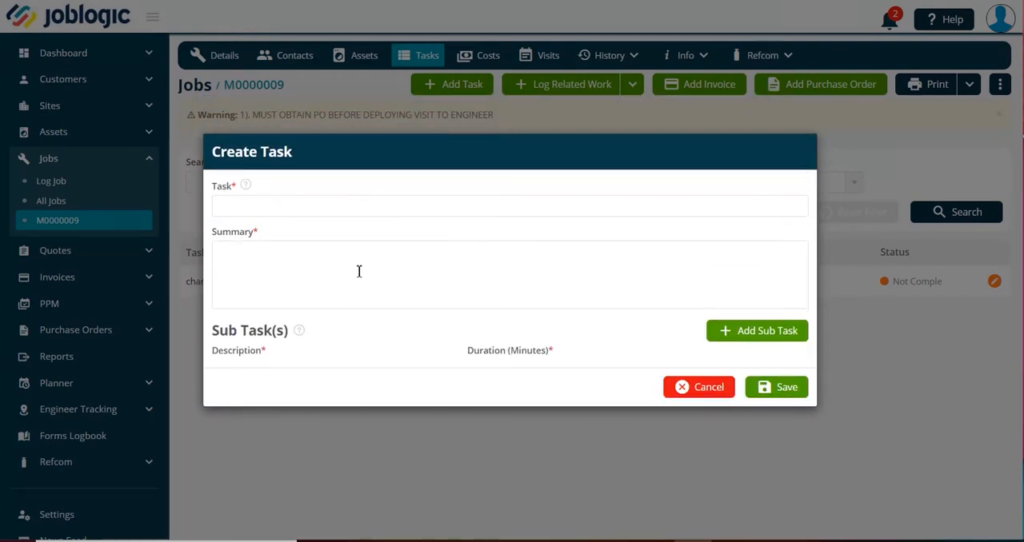
mouse_move(643, 374)
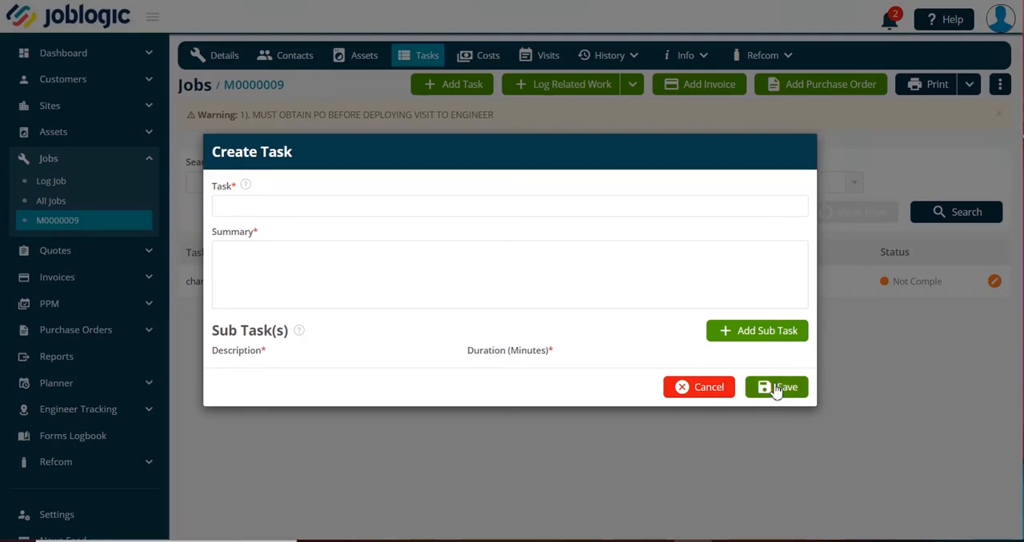
mouse_move(698, 390)
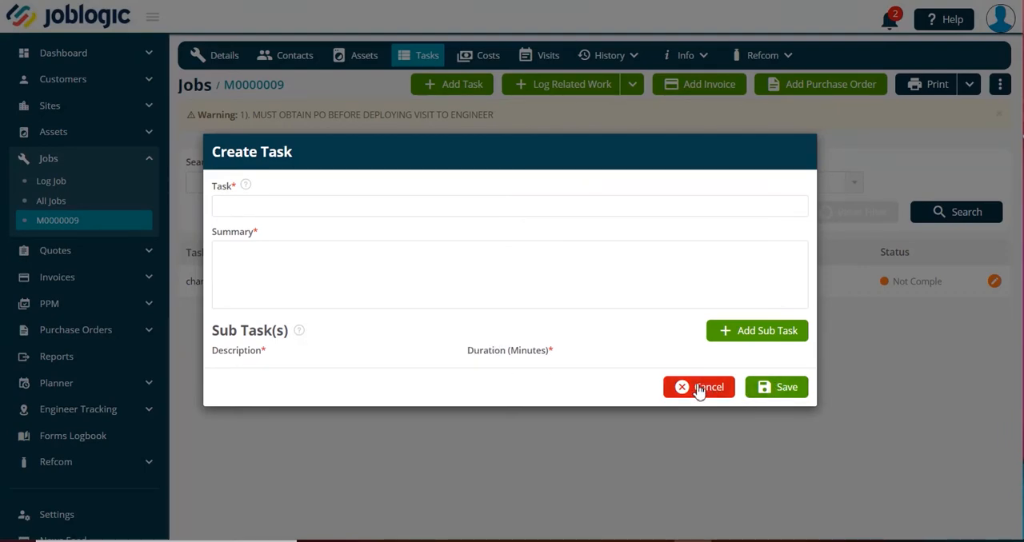